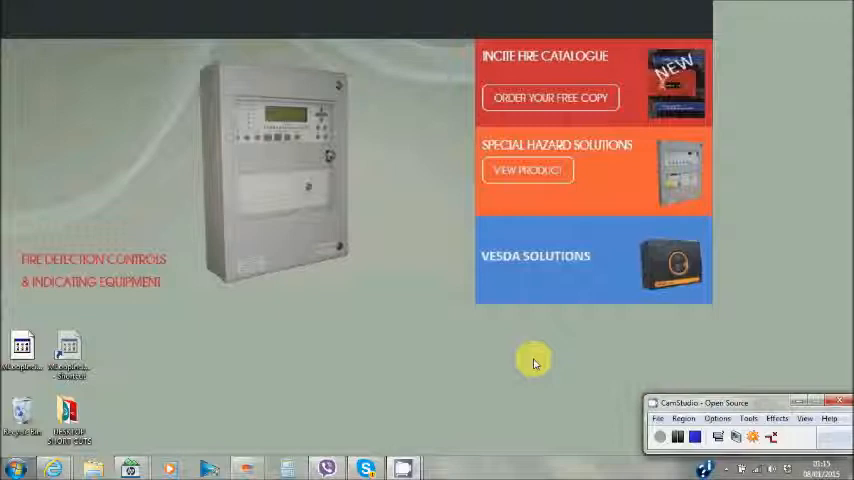
pyautogui.moveTo(203, 359)
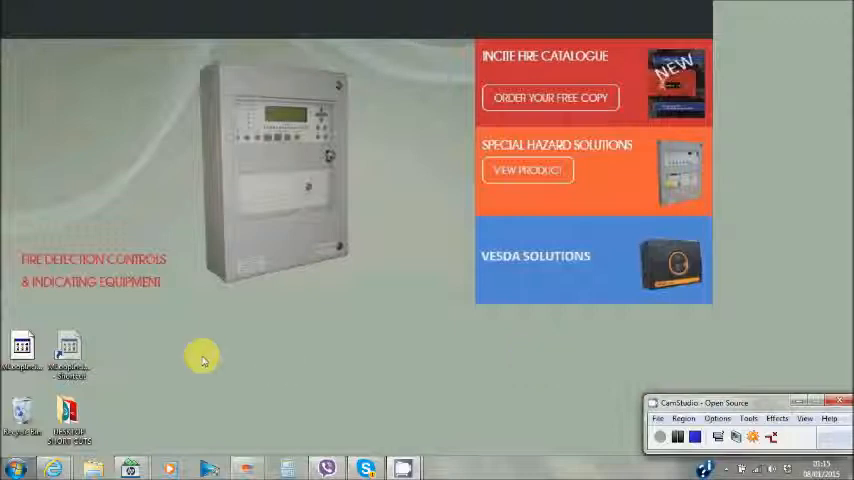
# Step: Launch Loop Explorer from its desktop shortcut
pyautogui.doubleClick(68, 350)
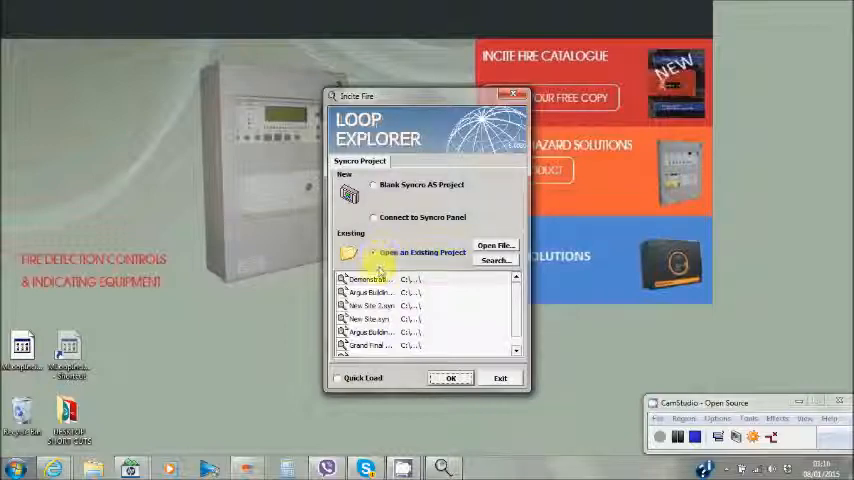
# Step: Choose 'Connect to Syncro Panel' in the start dialog and confirm with OK
pyautogui.click(370, 279)
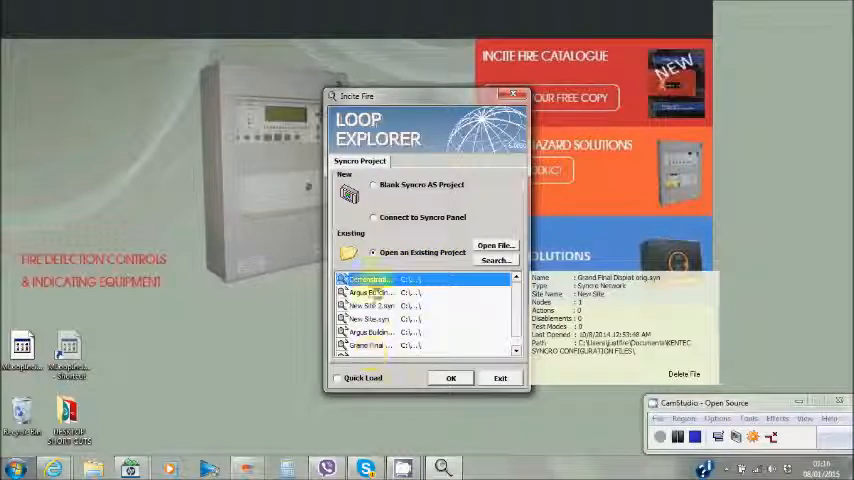
pyautogui.click(370, 279)
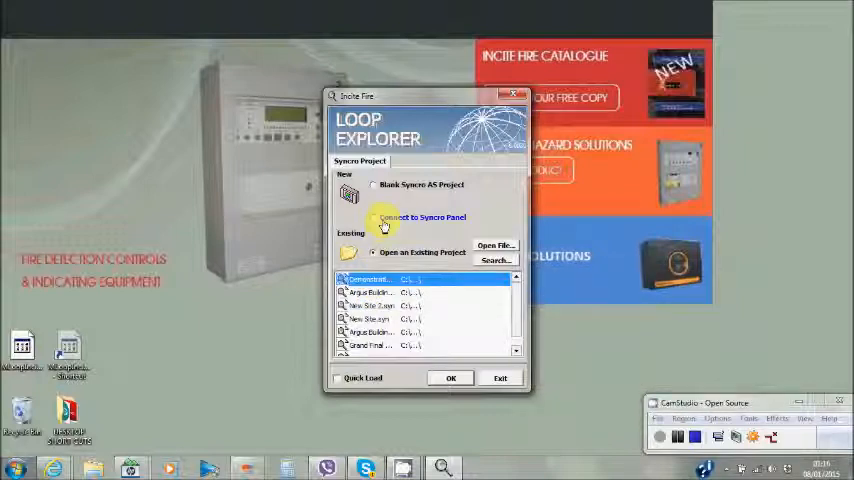
pyautogui.click(373, 218)
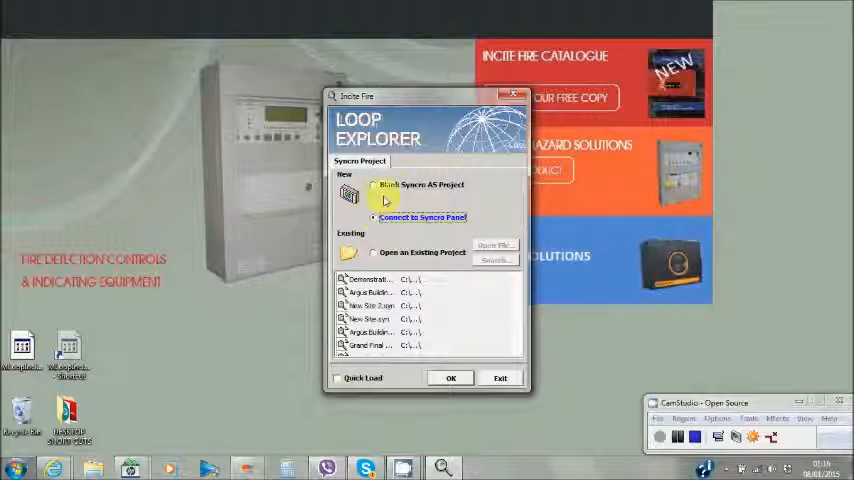
pyautogui.click(373, 184)
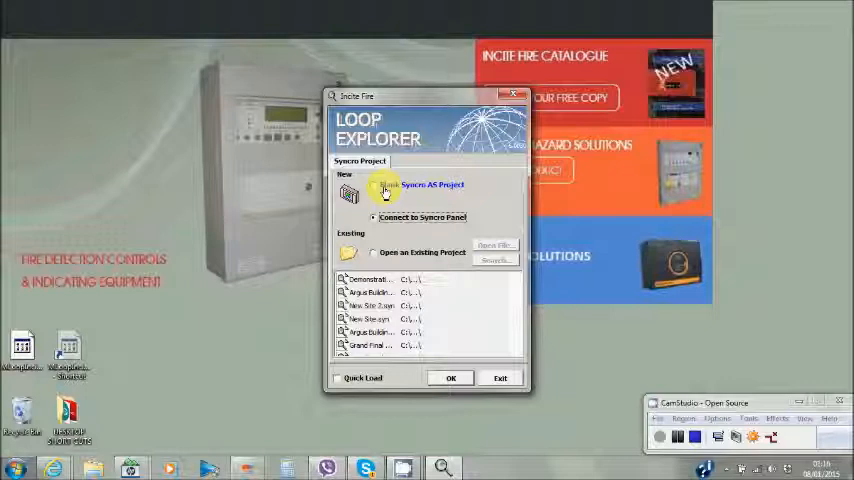
pyautogui.click(374, 218)
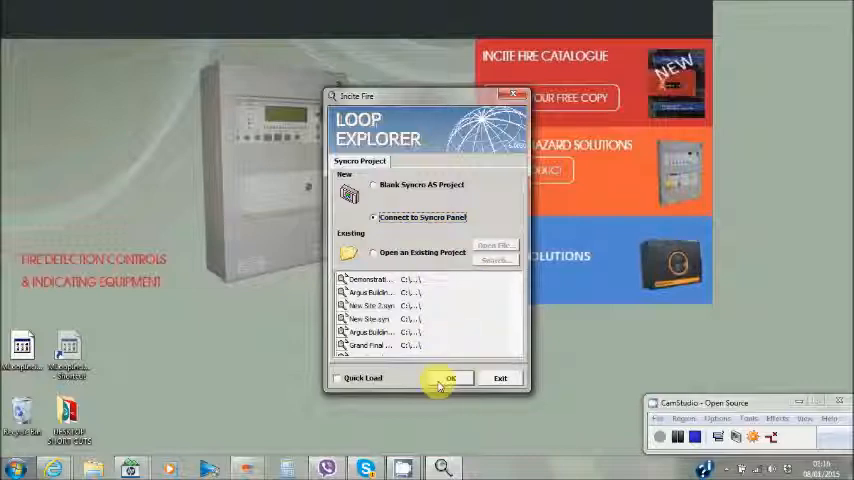
pyautogui.click(451, 377)
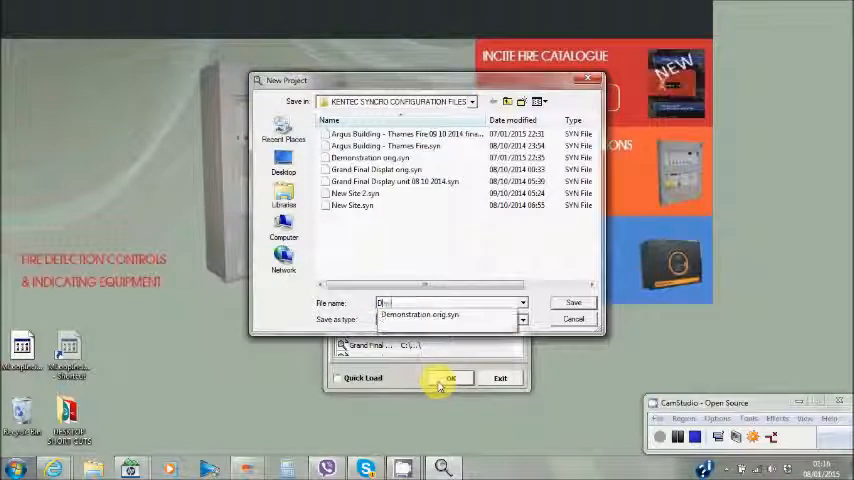
# Step: Save the new project as 'Demonstration Module 2'
pyautogui.write('Demonstration Module 2')
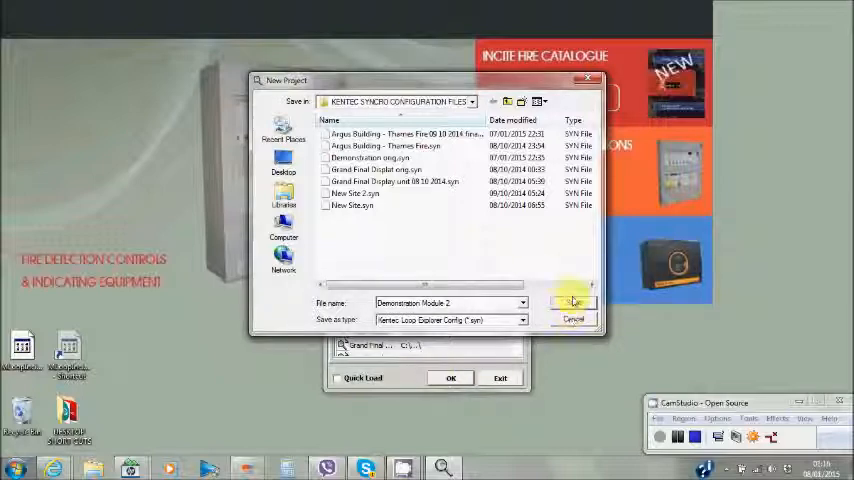
pyautogui.click(574, 302)
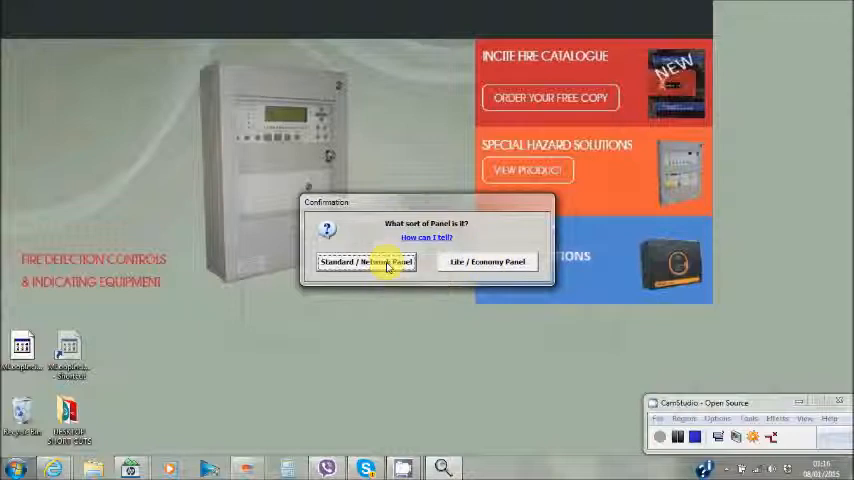
# Step: Set the panel type to Standard / Network Panel
pyautogui.click(366, 261)
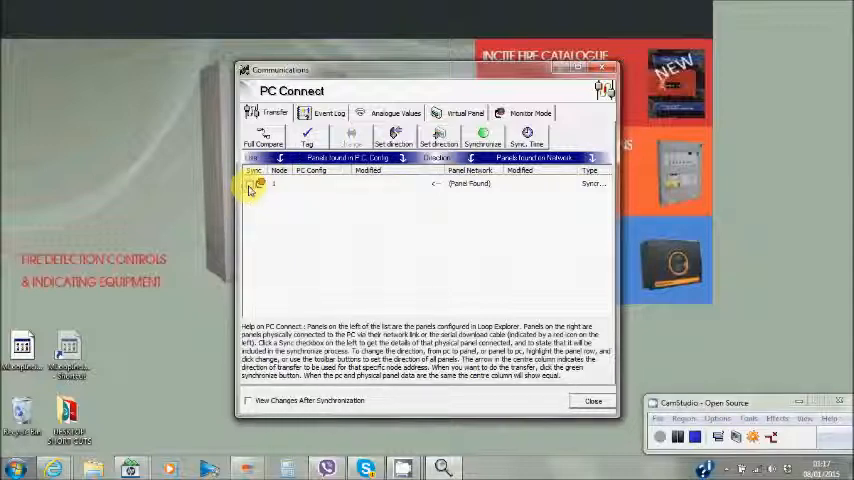
# Step: Tick Sync for node 1 and synchronize panel to PC
pyautogui.click(258, 184)
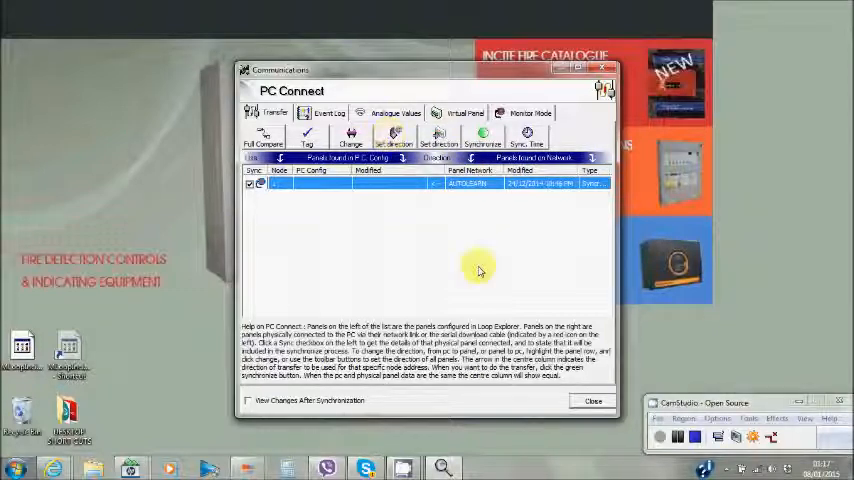
pyautogui.click(483, 137)
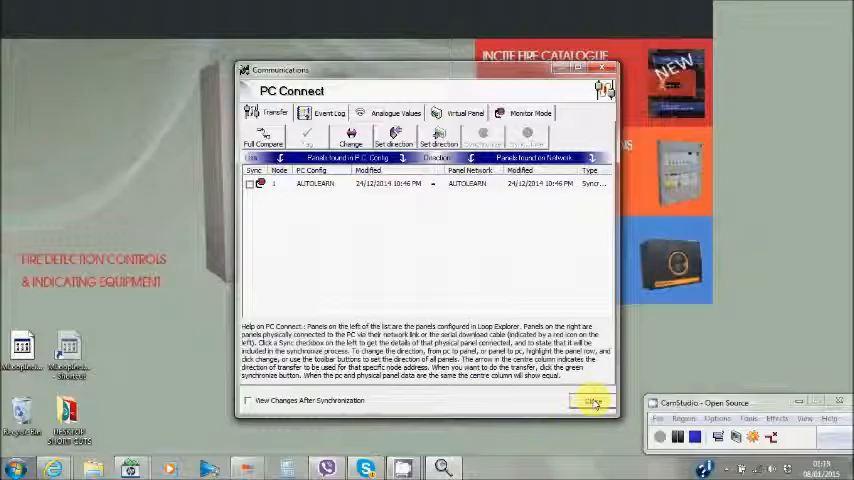
# Step: Close PC Connect and expand Loop 1 and Panel I/O in the Navigator
pyautogui.click(592, 401)
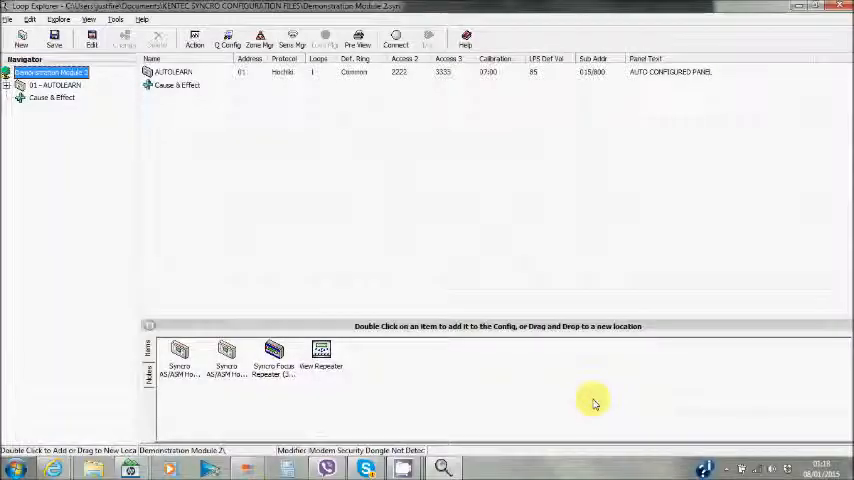
pyautogui.moveTo(256, 128)
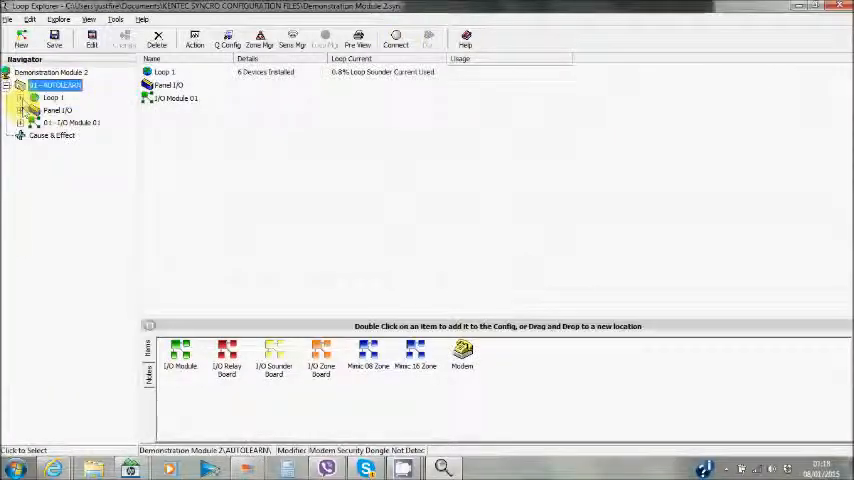
pyautogui.click(34, 97)
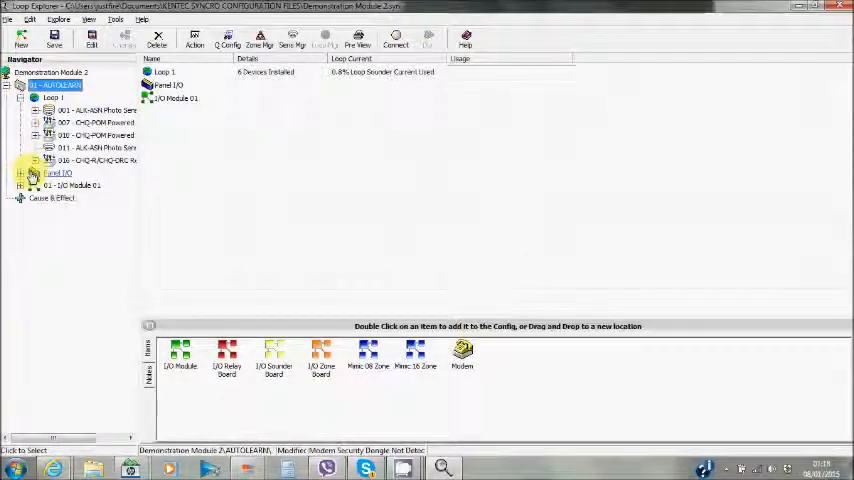
pyautogui.click(22, 172)
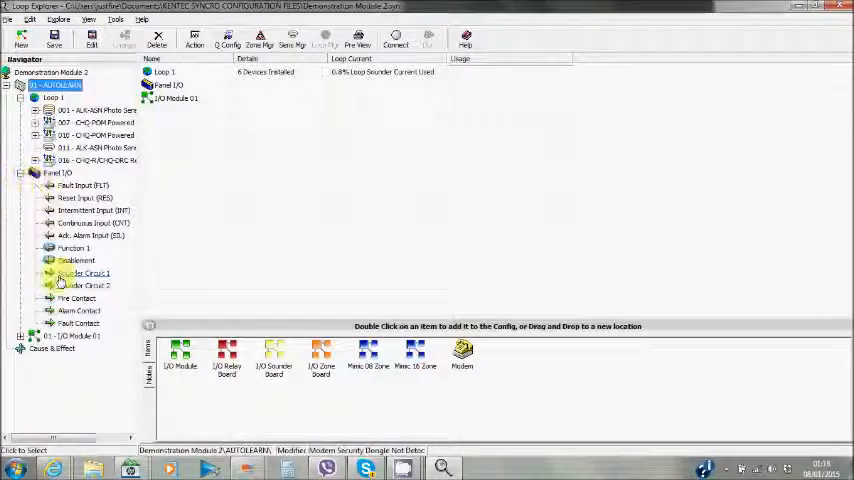
pyautogui.click(80, 197)
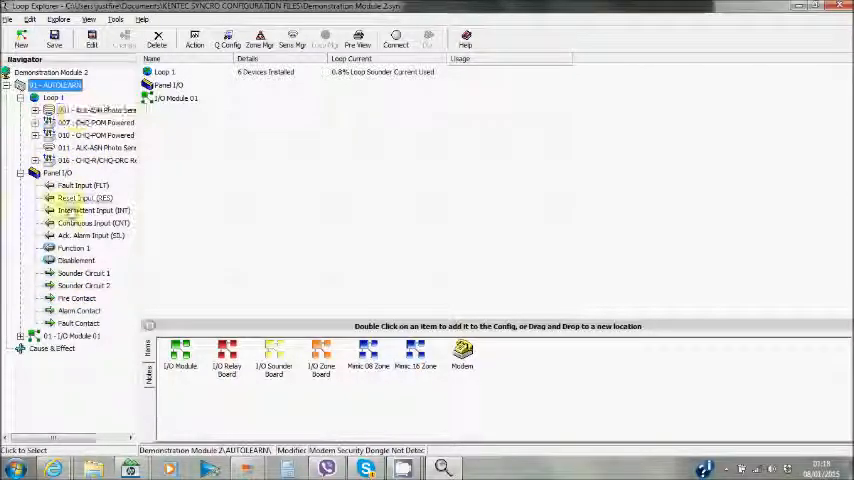
pyautogui.click(95, 146)
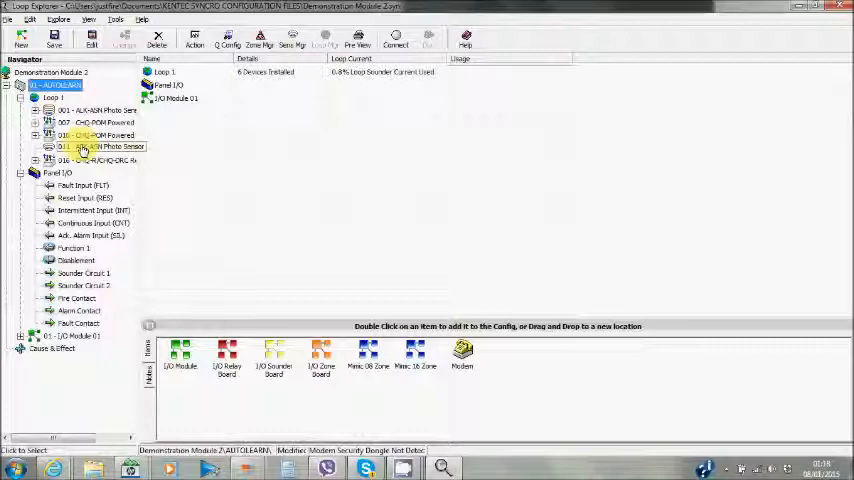